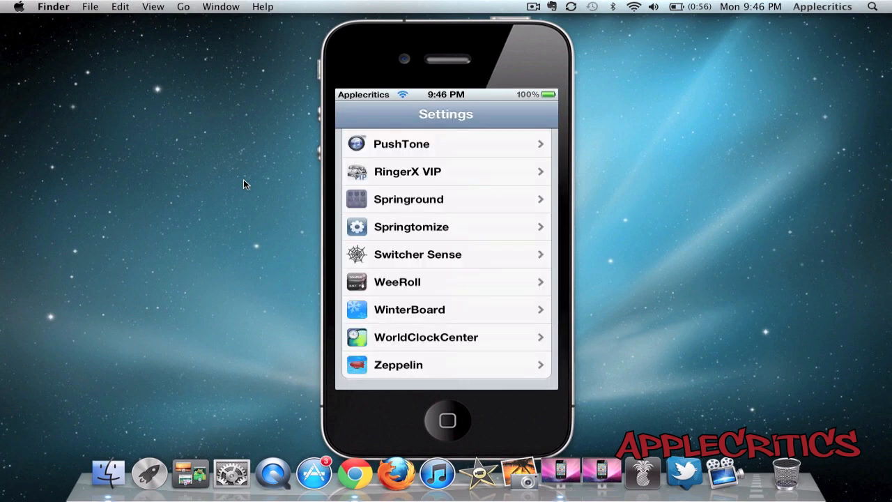
# - Open Springround's Activation method list and scroll through the available trigger options
pyautogui.click(446, 199)
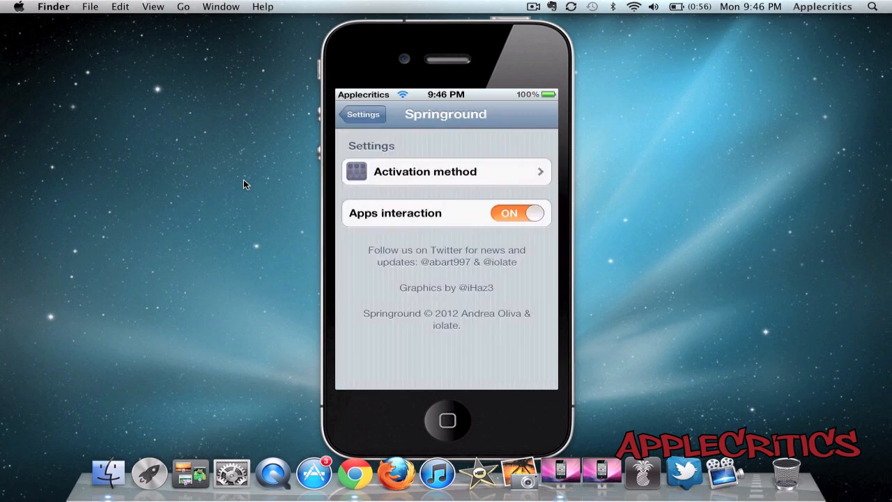
pyautogui.click(446, 172)
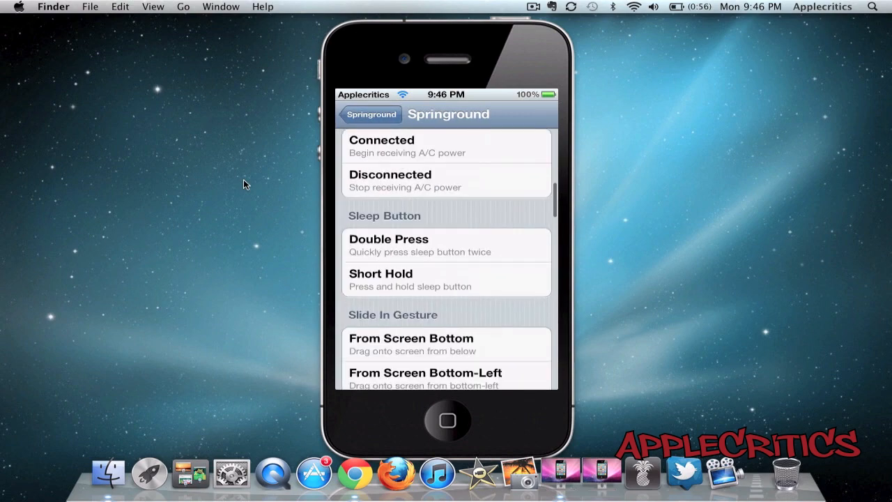
pyautogui.scroll(-3)
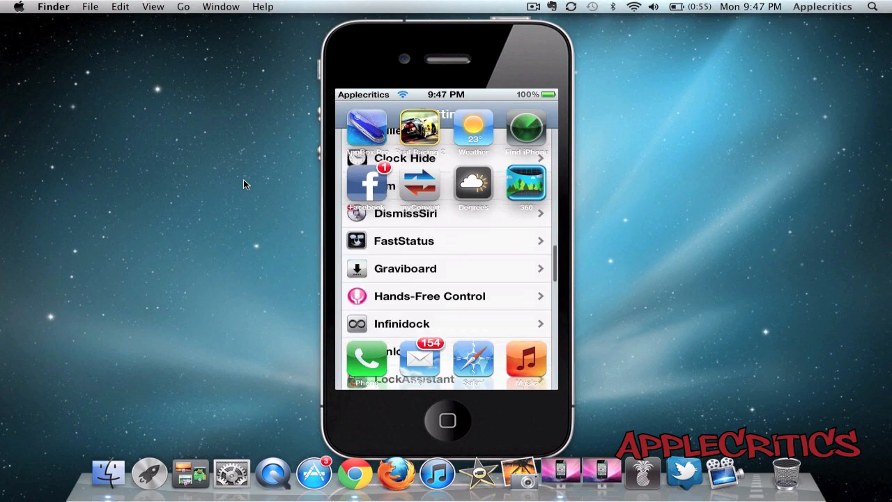
pyautogui.scroll(-3)
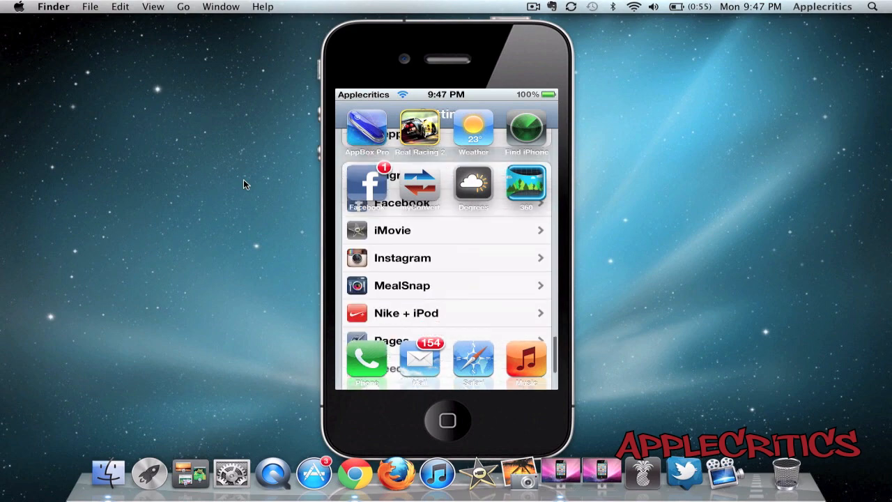
pyautogui.scroll(-3)
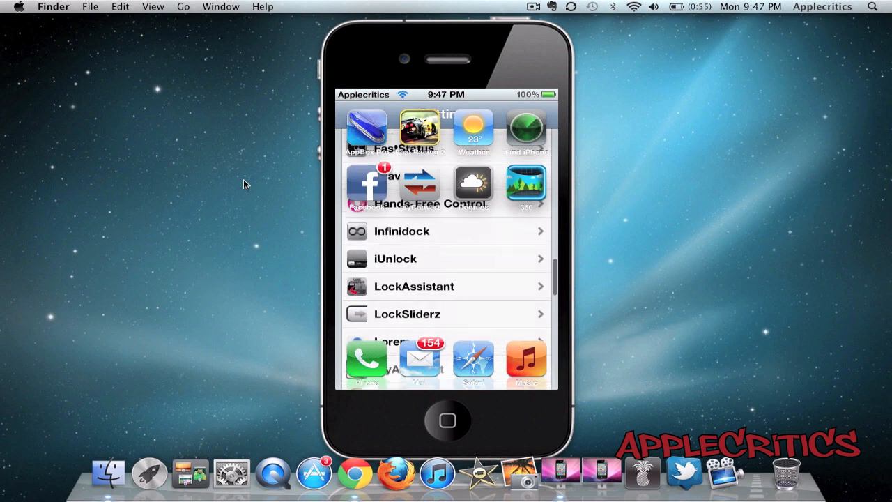
pyautogui.scroll(-3)
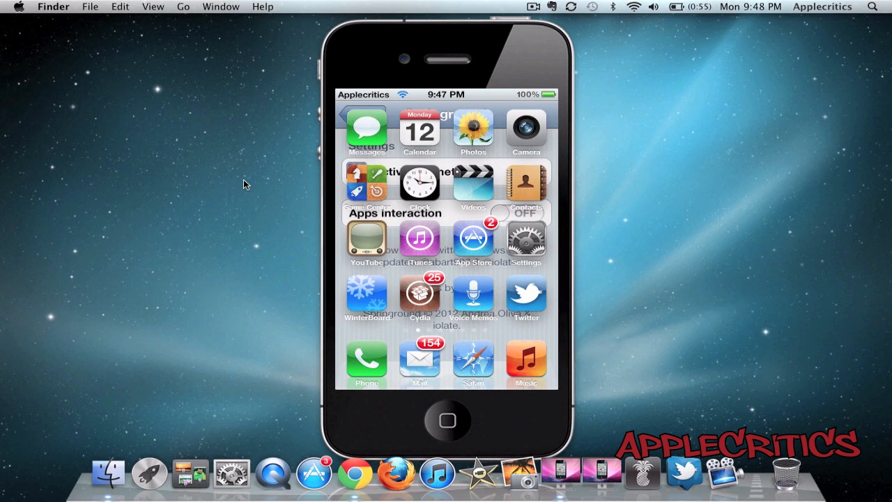
# - Open WinterBoard from the Springround overlay, then go back to the plain home screen
pyautogui.click(367, 295)
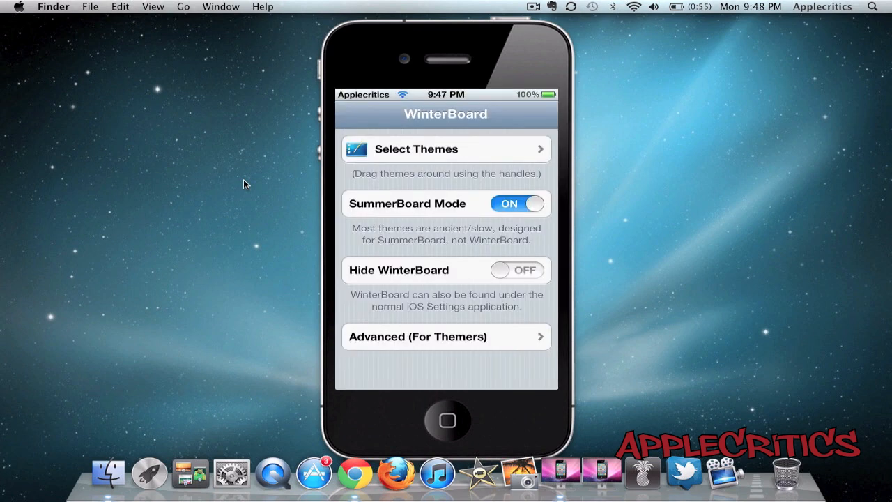
pyautogui.click(446, 421)
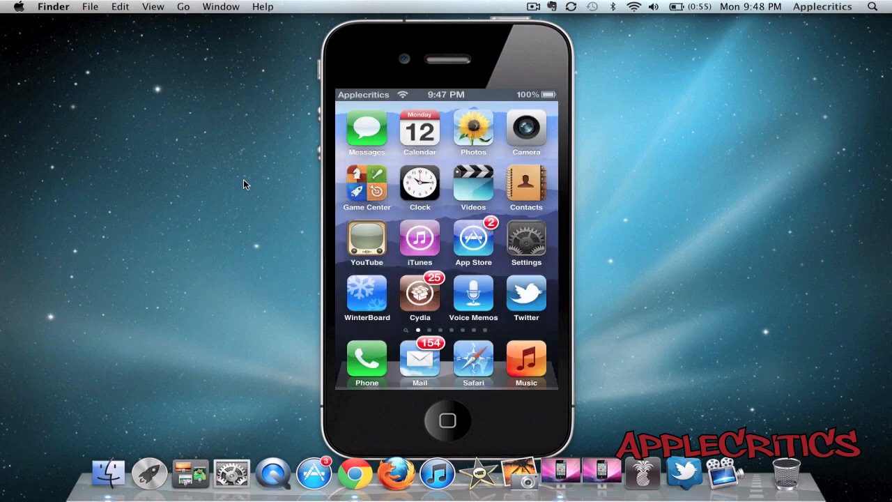